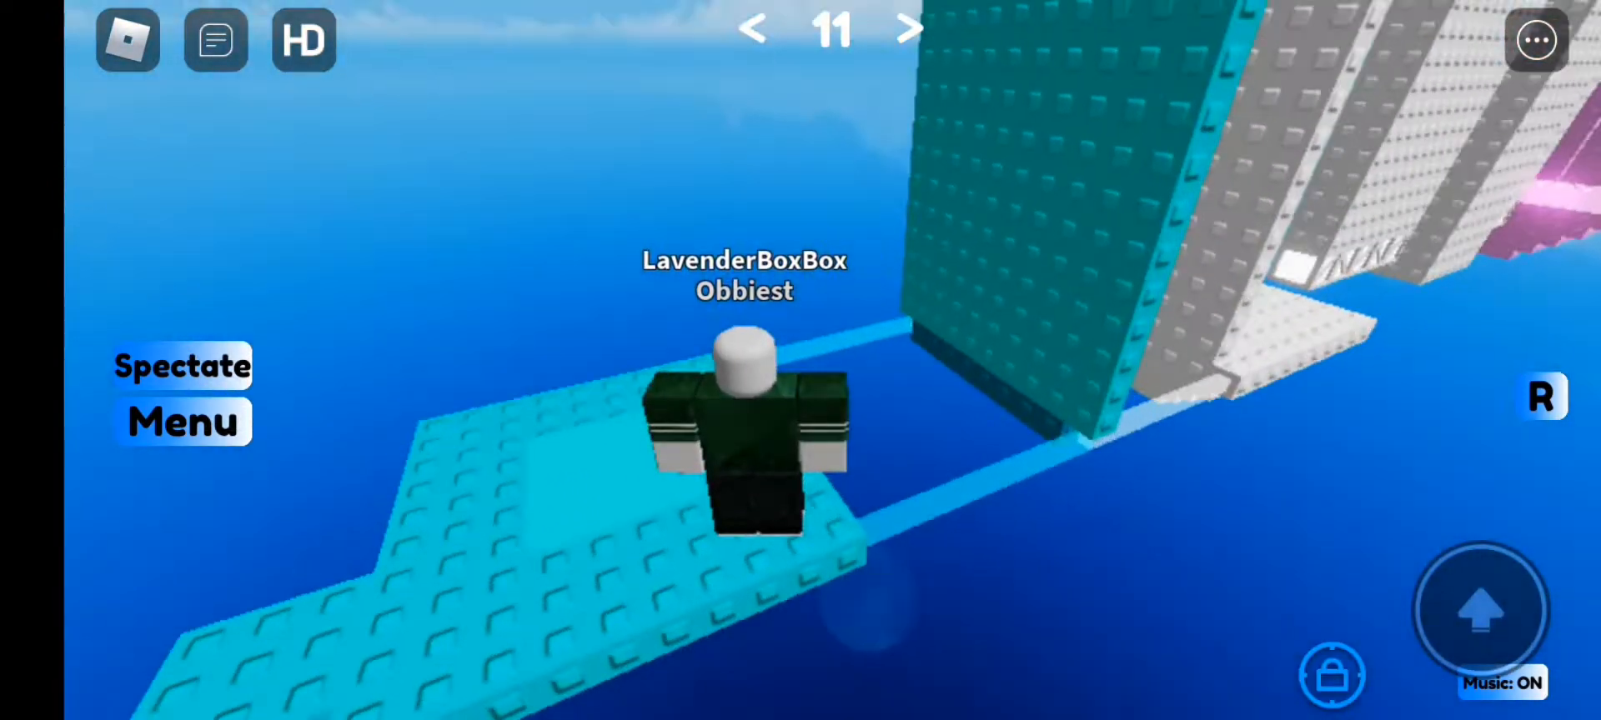
Dismiss the settings menu and move the character forward along the purple path toward stage 14
left_click(1537, 43)
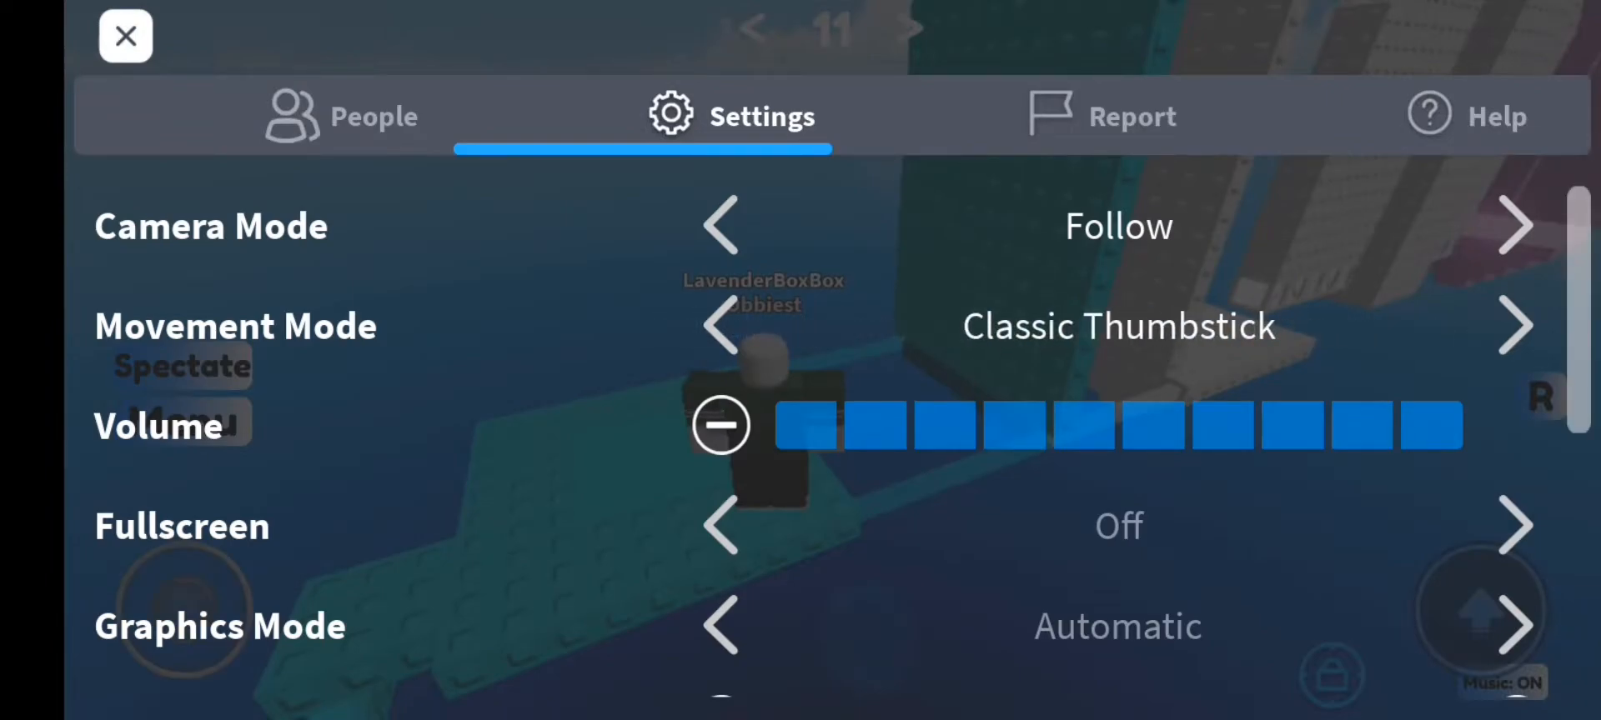
left_click(126, 39)
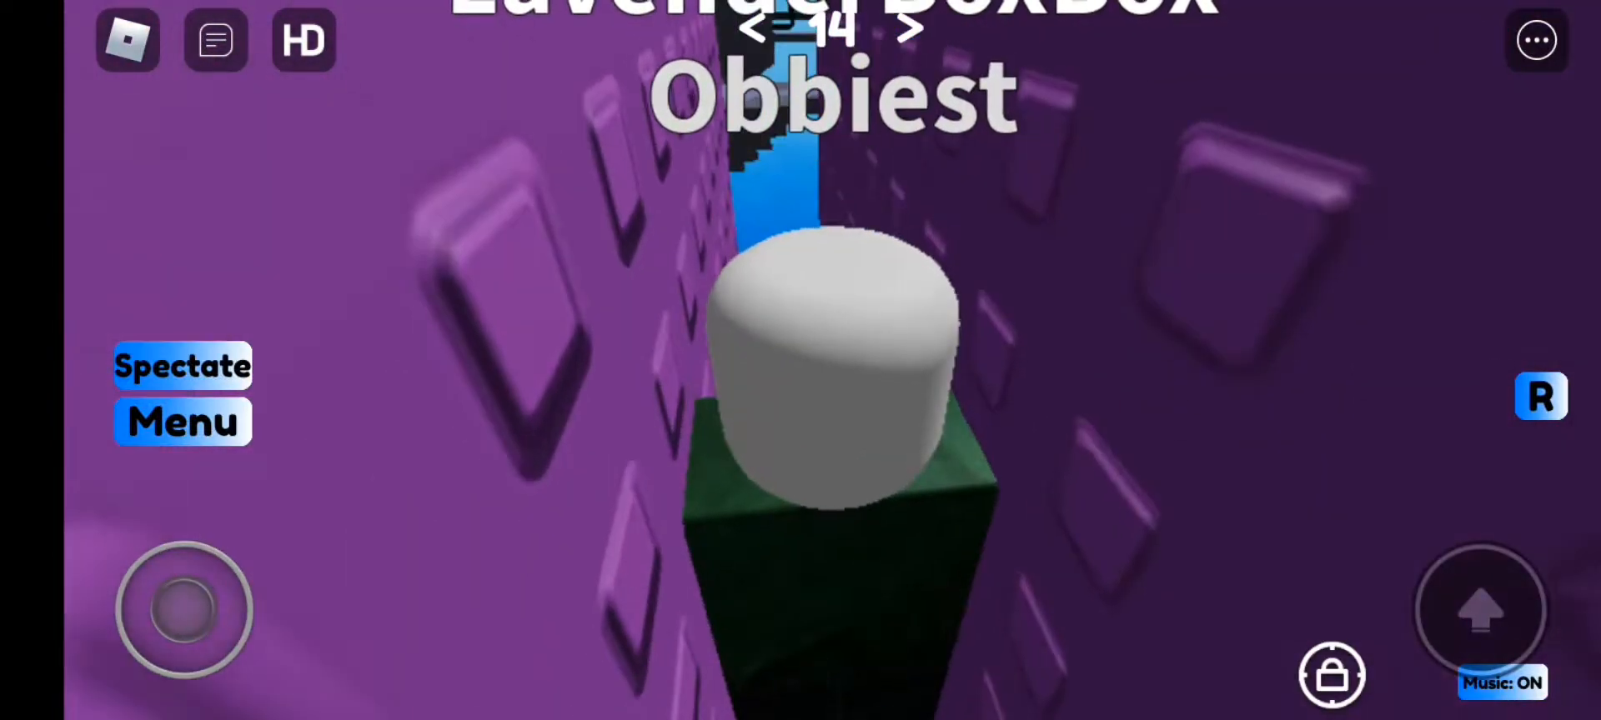
left_click_drag(183, 607, 214, 551)
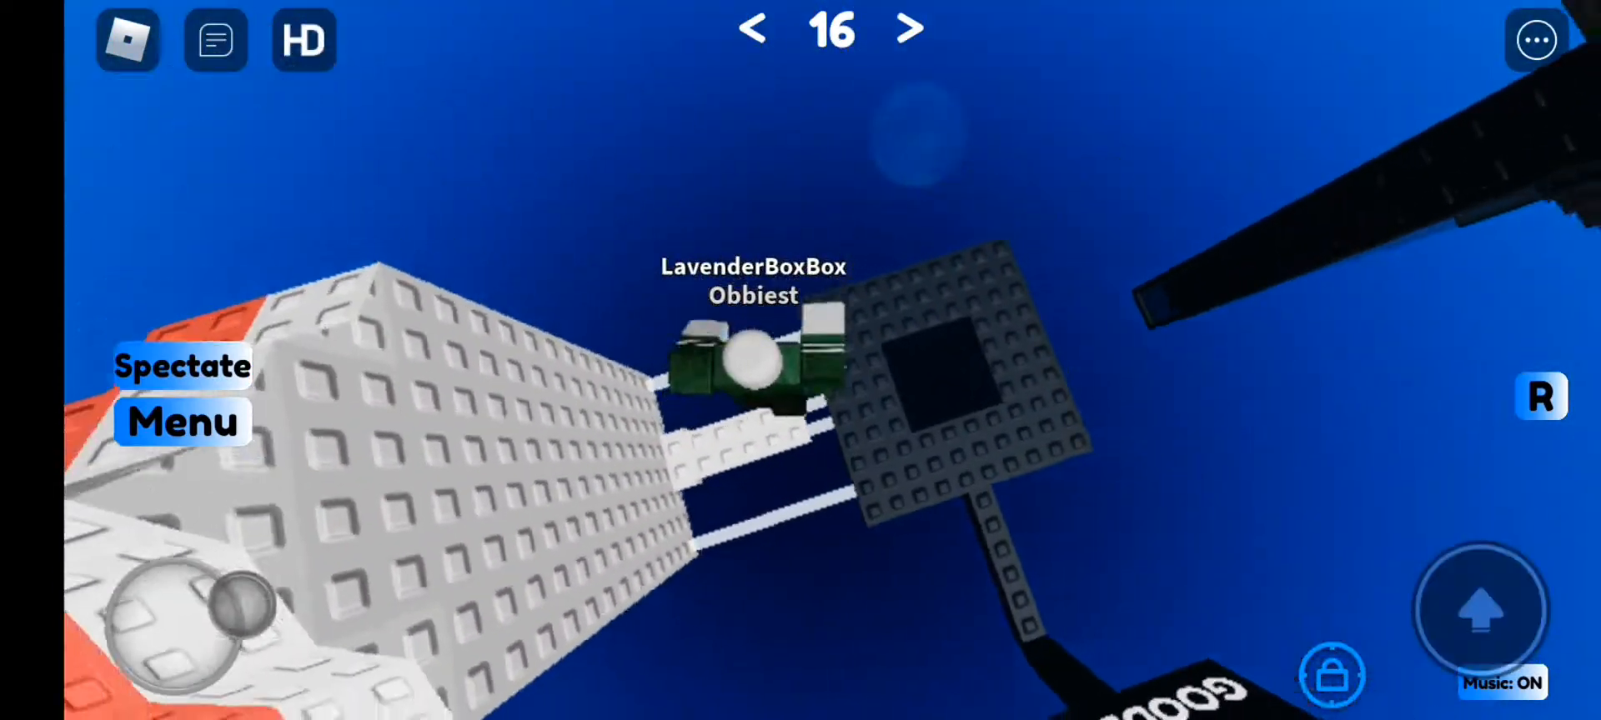
Jump across the floating platforms onto the stage 17 checkpoint near the good-luck sign
left_click(908, 29)
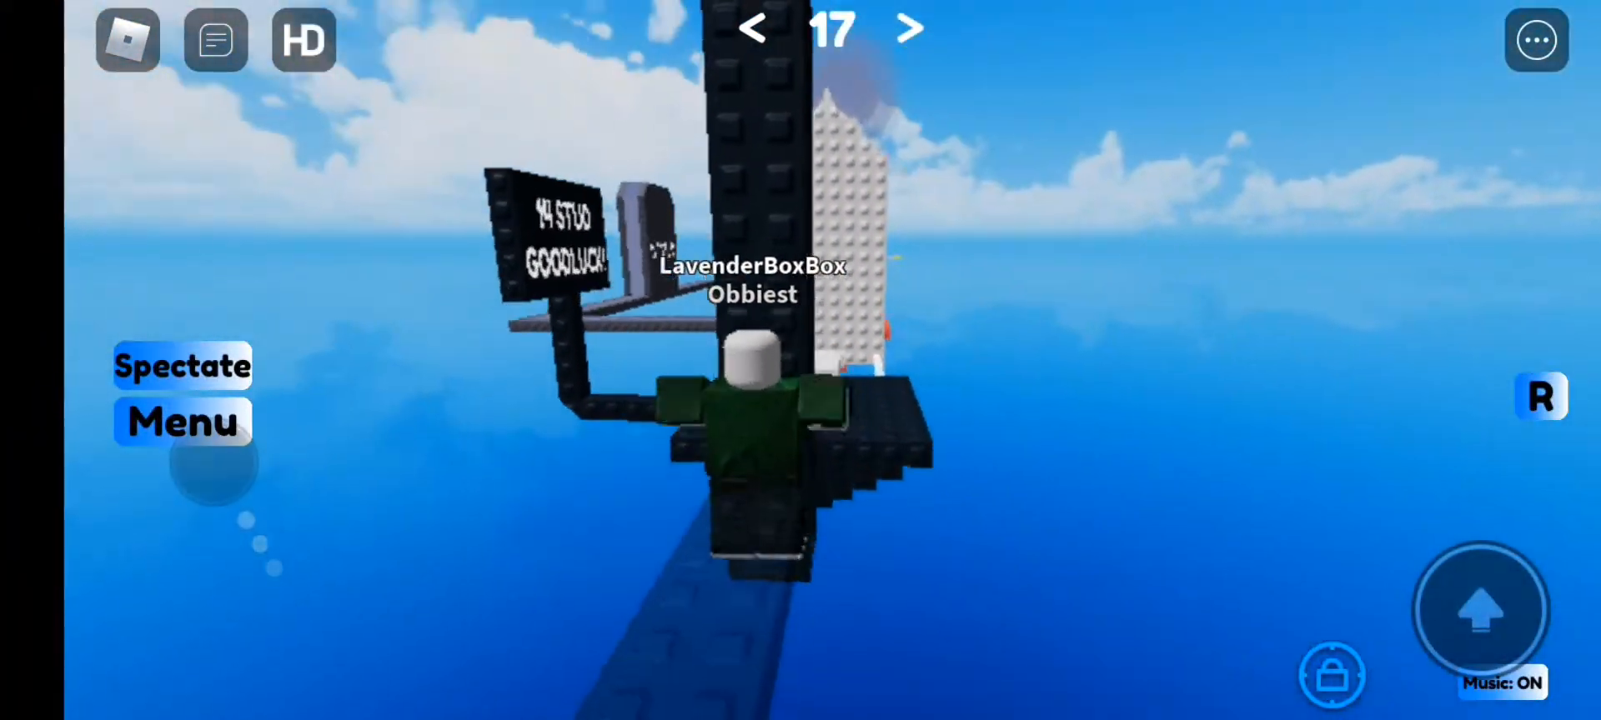